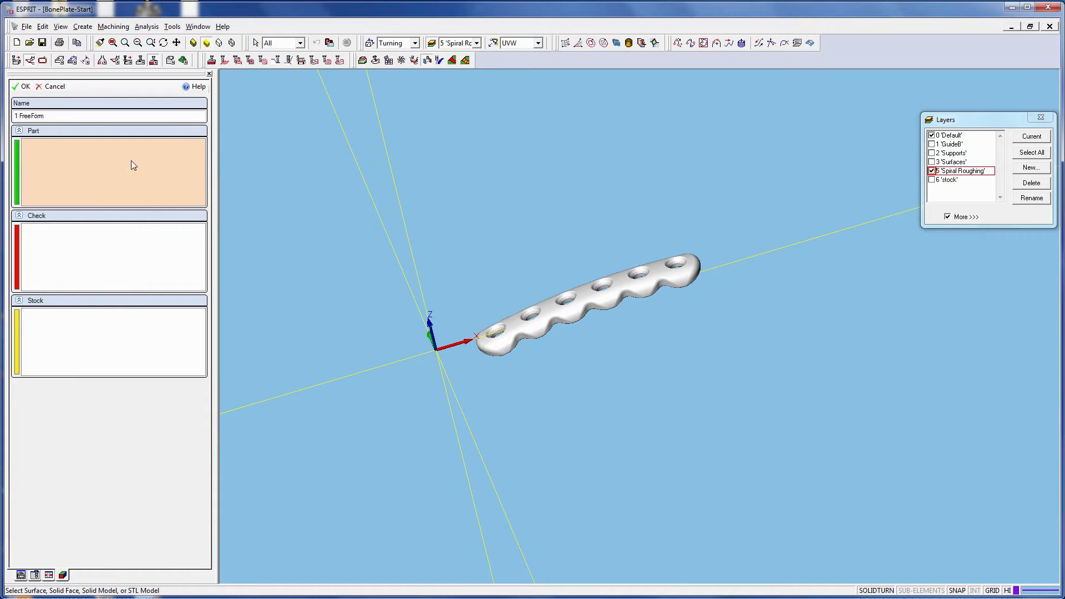
- Assign the bone plate solid and its surfaces as the FreeForm Part geometry
click(543, 309)
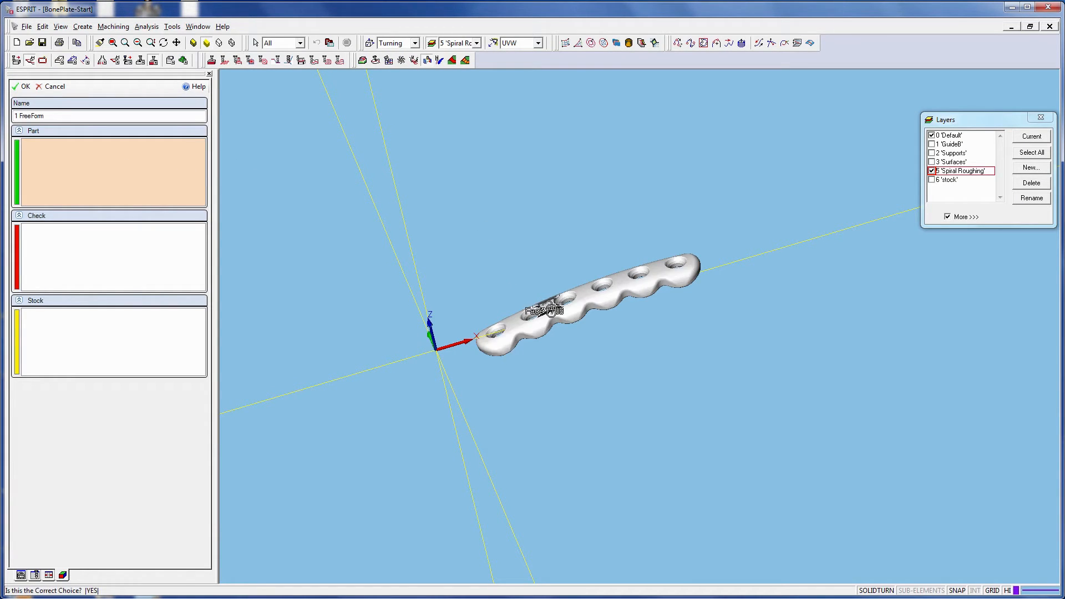
click(550, 309)
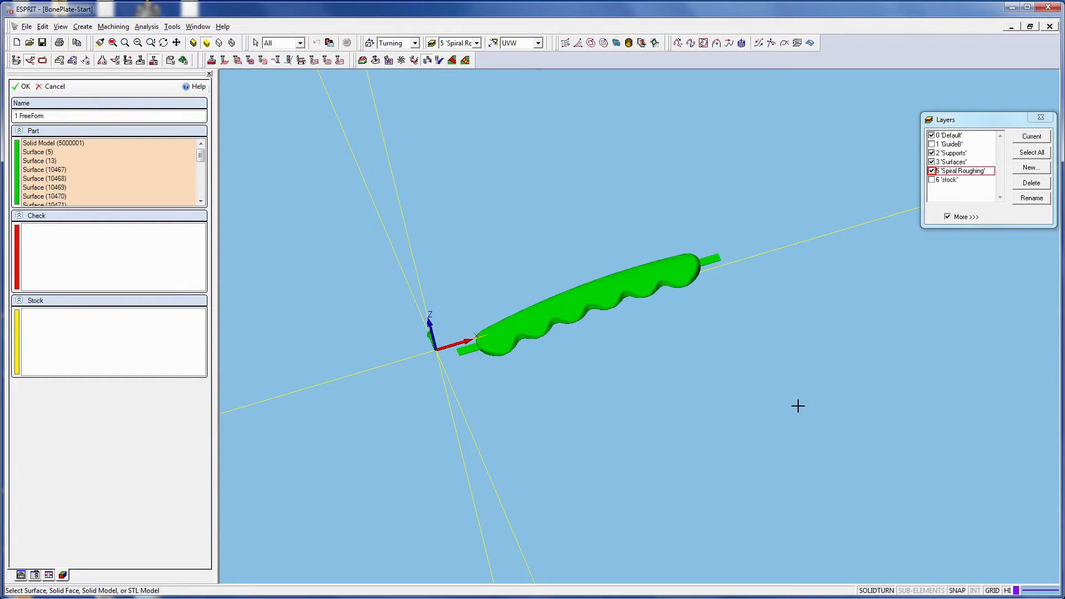
mouse_move(132, 360)
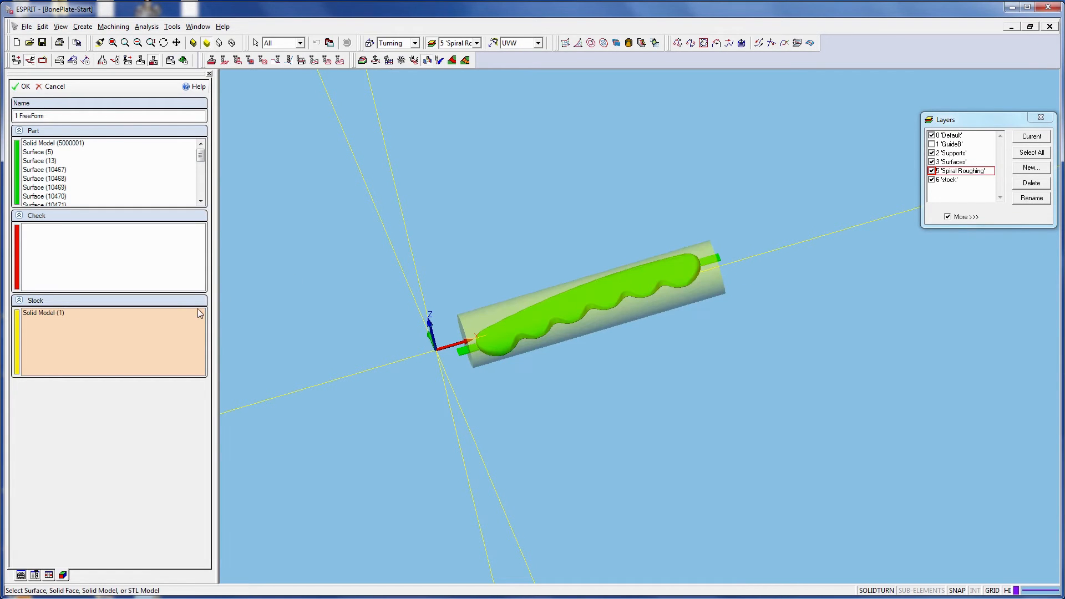
click(43, 313)
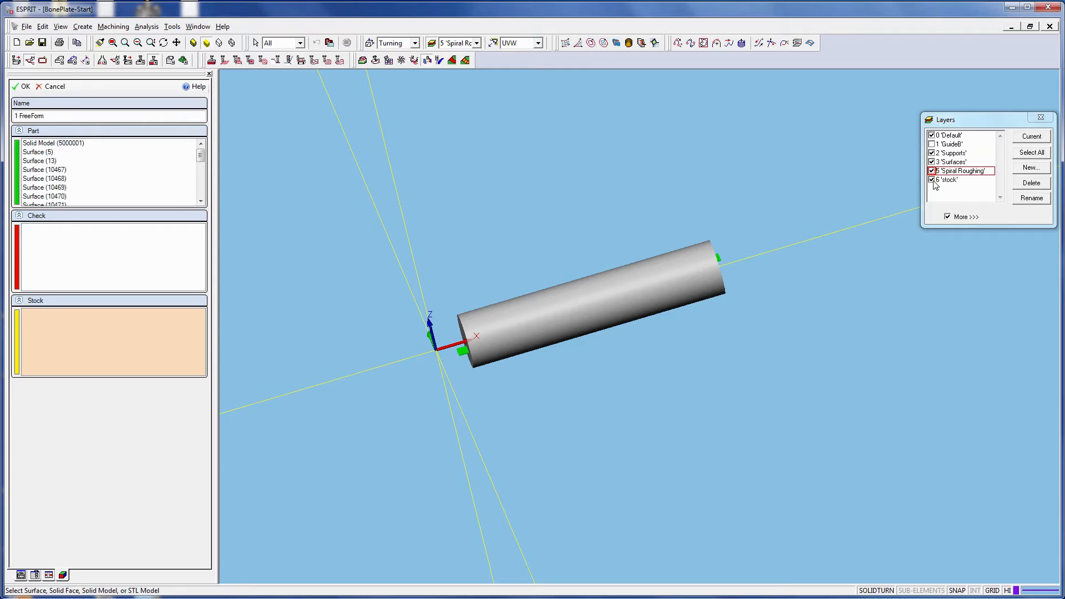
click(932, 180)
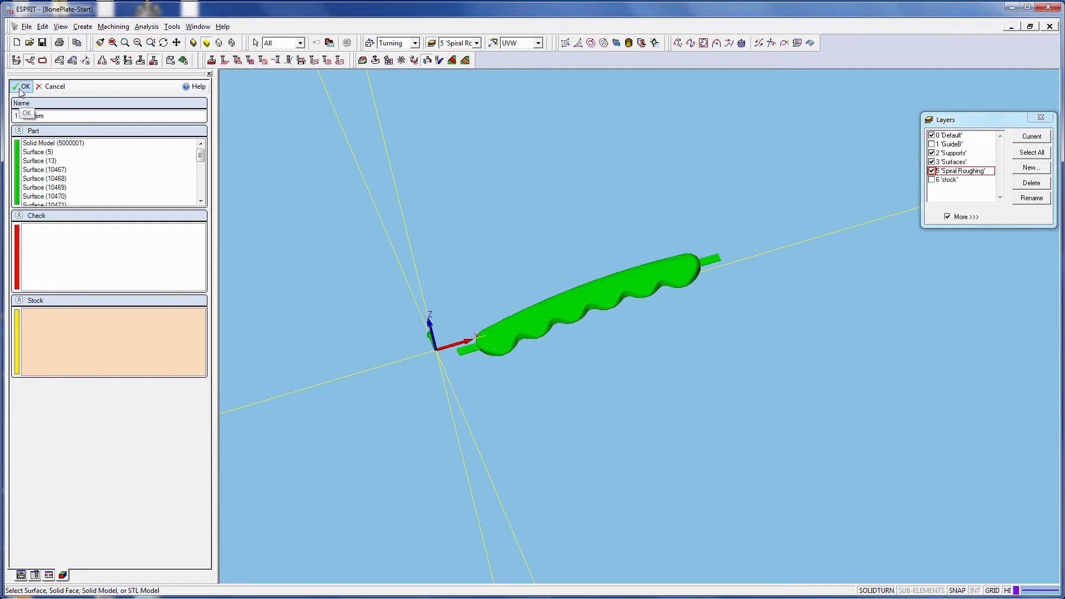
- Accept the FreeForm feature and give the Spiral Roughing operation the 1/4-EM-Gang tool
click(25, 86)
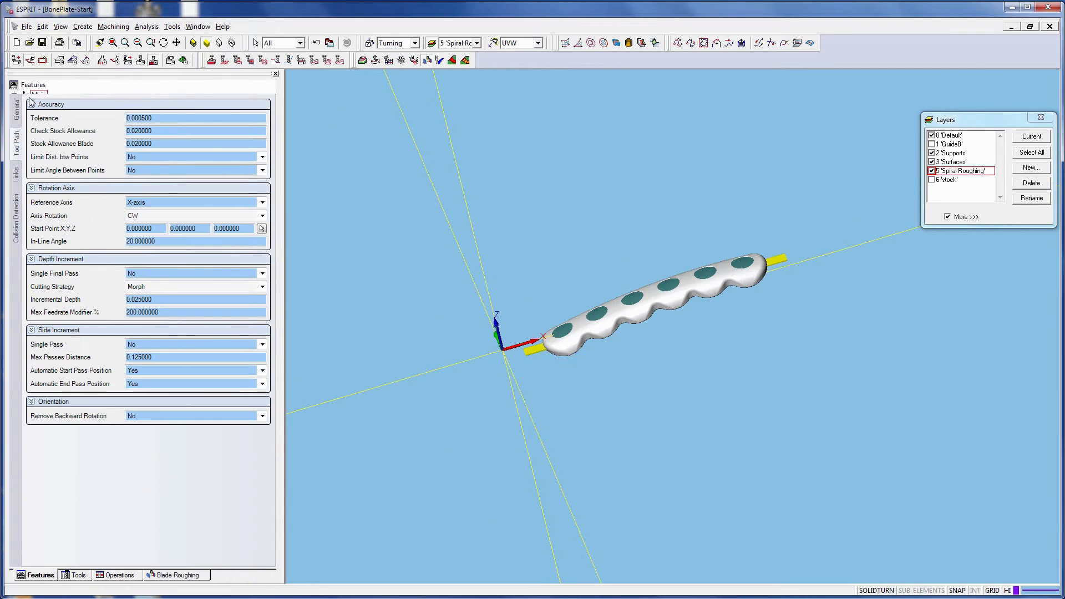
click(179, 574)
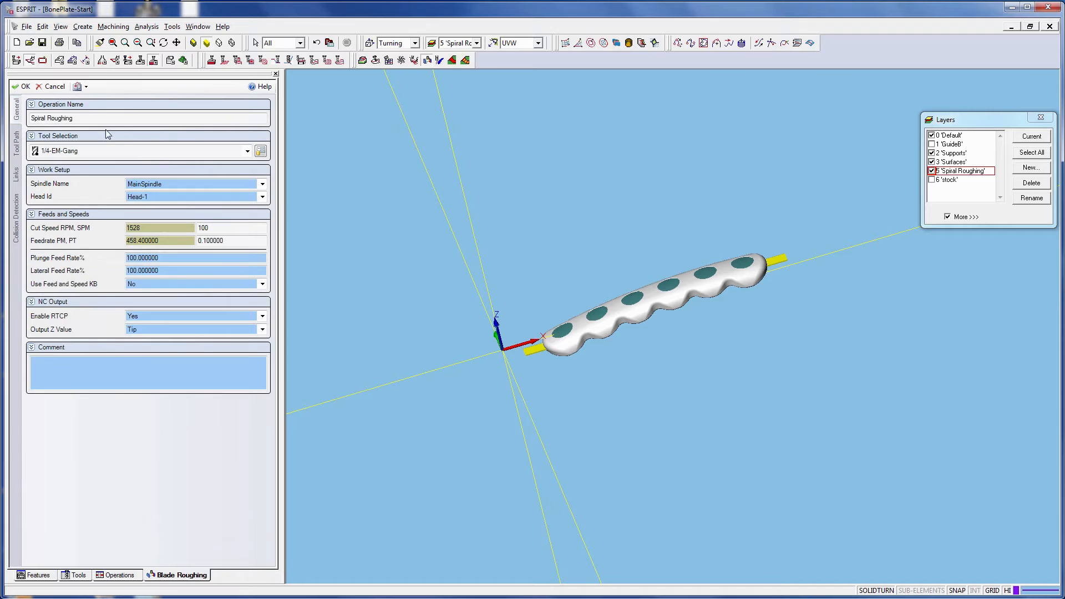
click(247, 151)
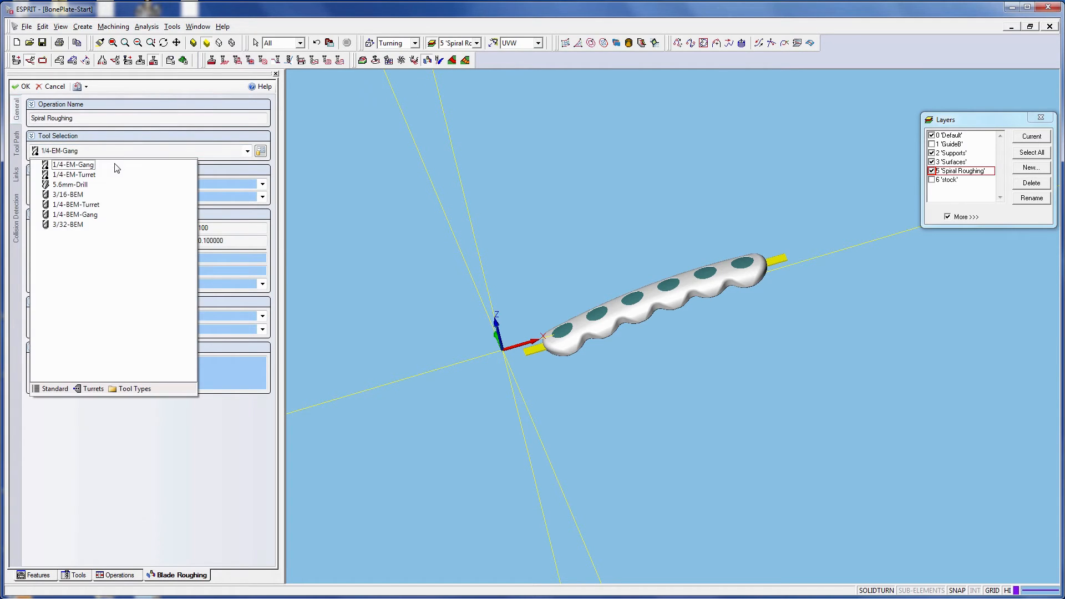
click(73, 164)
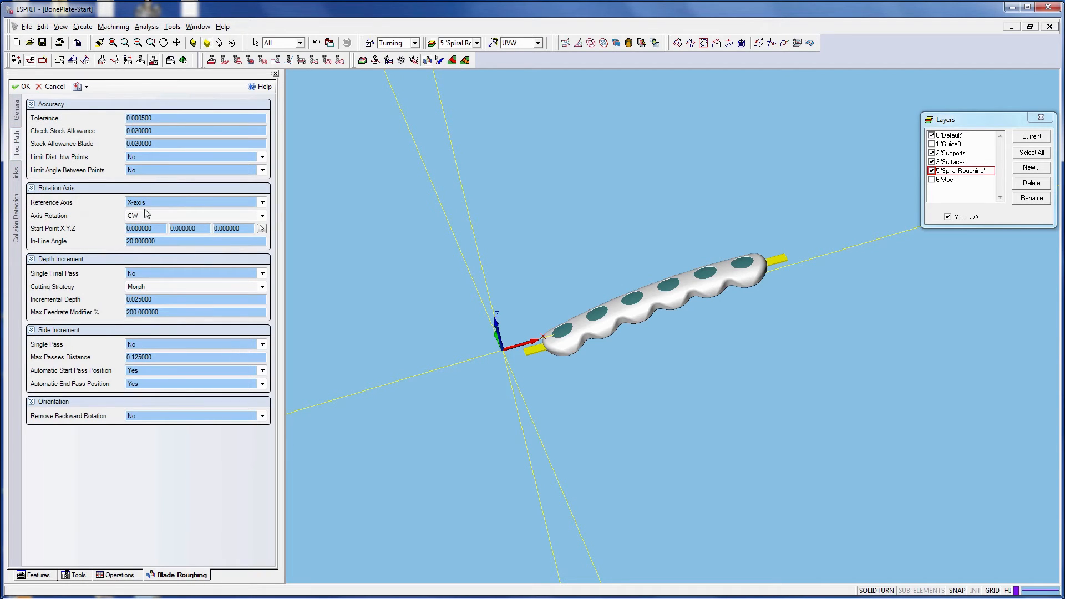
- Set Axis Rotation to CW about the X-axis and Cutting Strategy to Morph
click(261, 215)
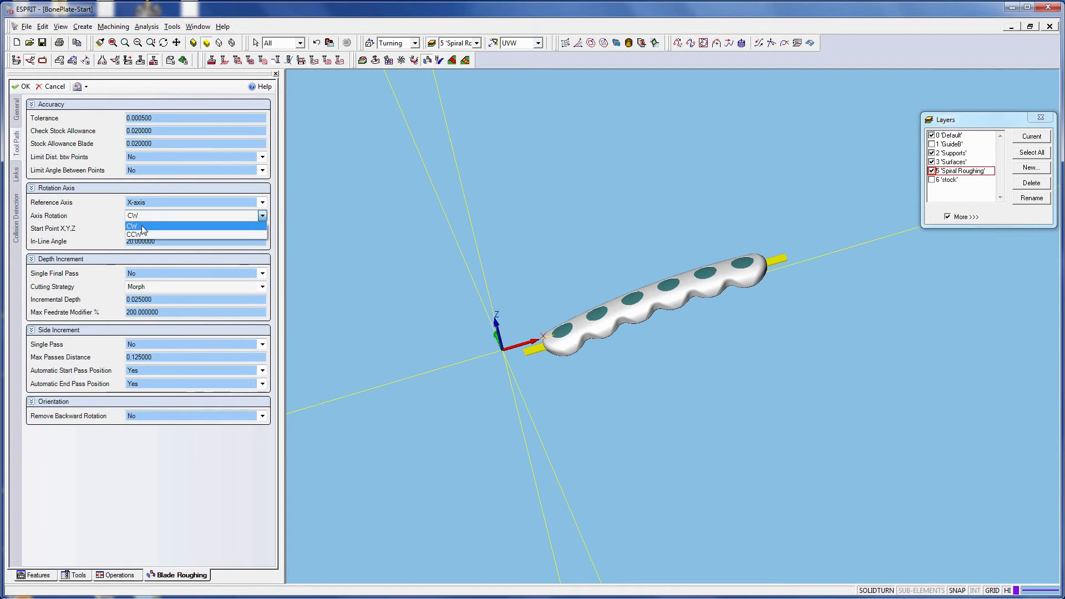
click(132, 225)
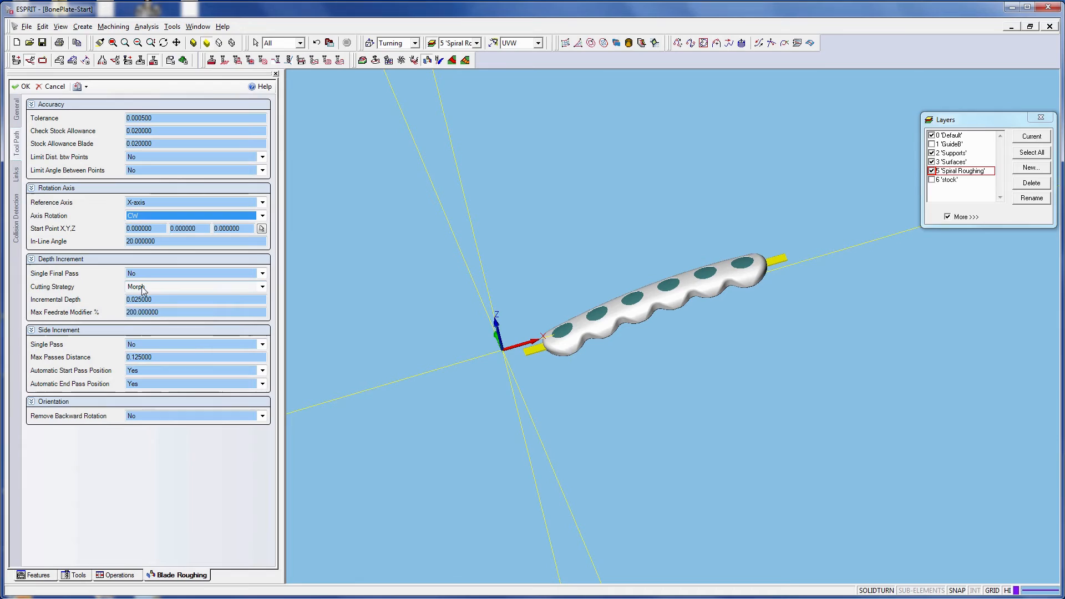
click(195, 286)
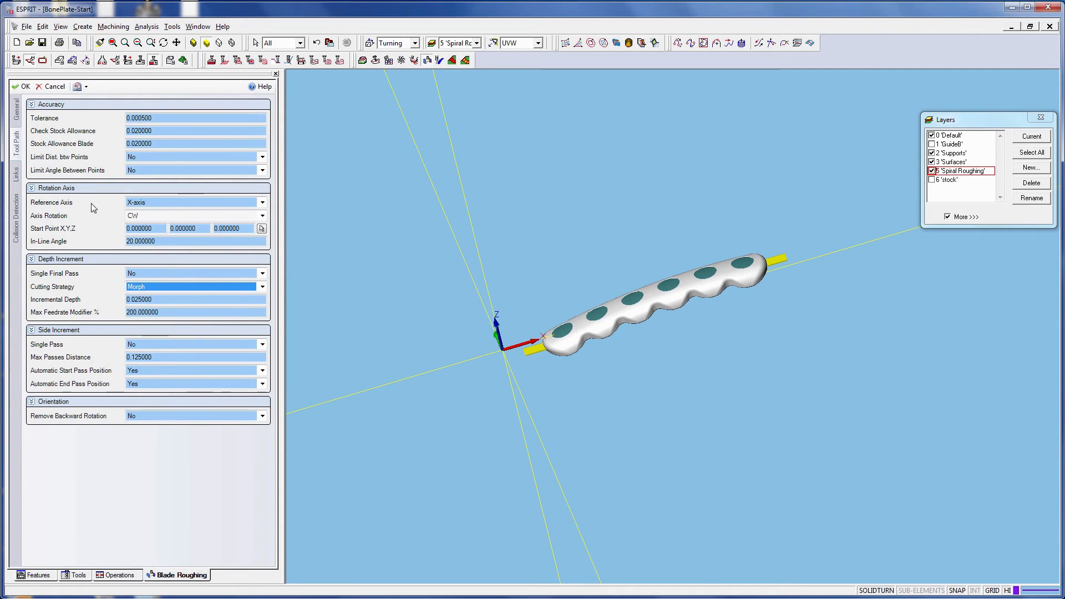